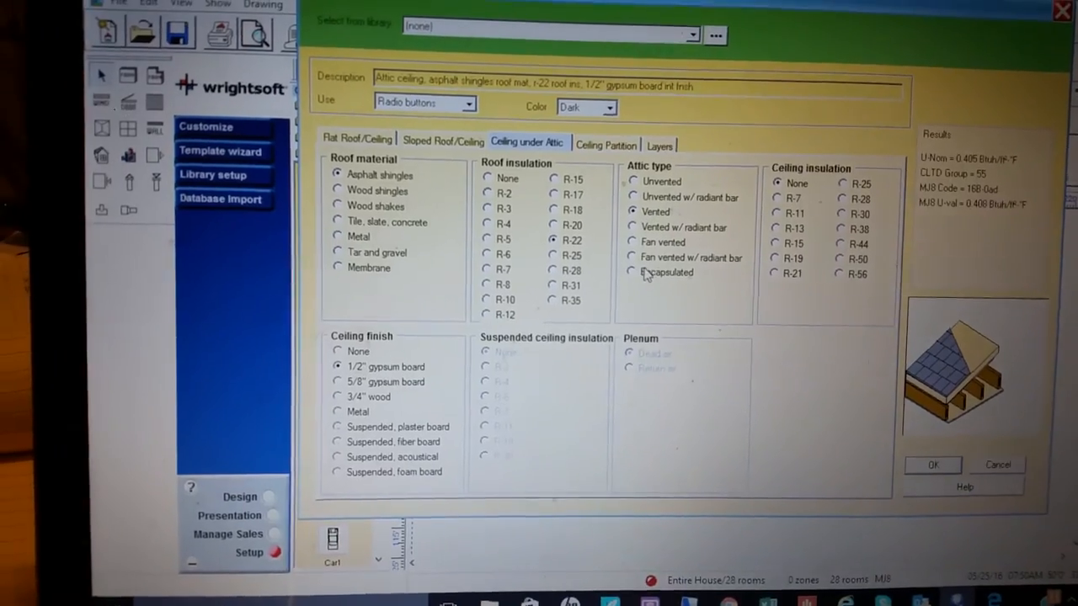
Set the attic type to Encapsulated, keeping R-22 roof insulation and no ceiling insulation
left_click(631, 272)
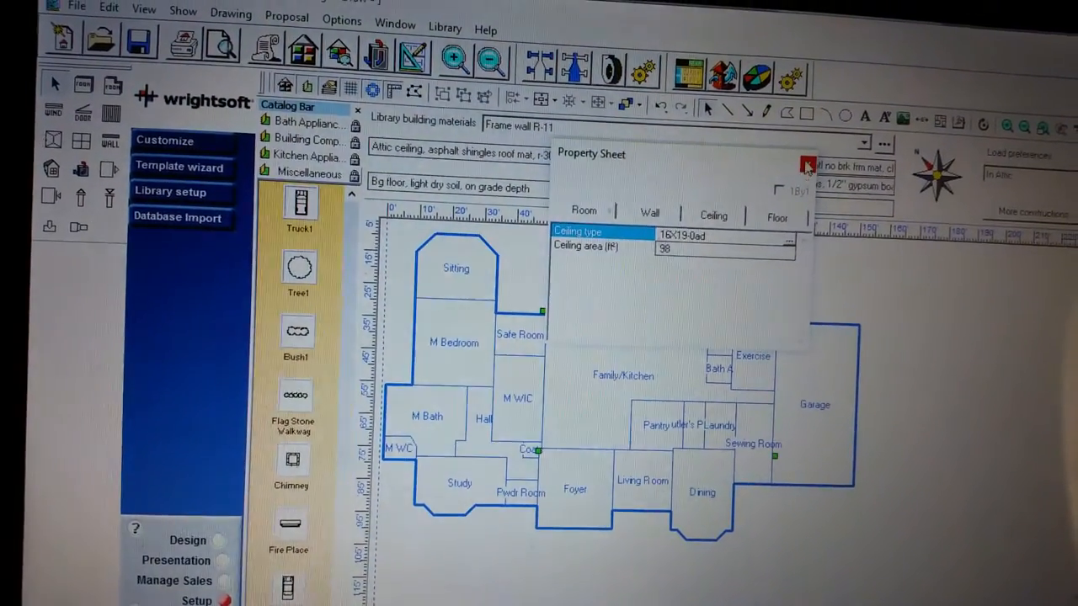
Close the Property Sheet window to return to the house floor plan
left_click(804, 164)
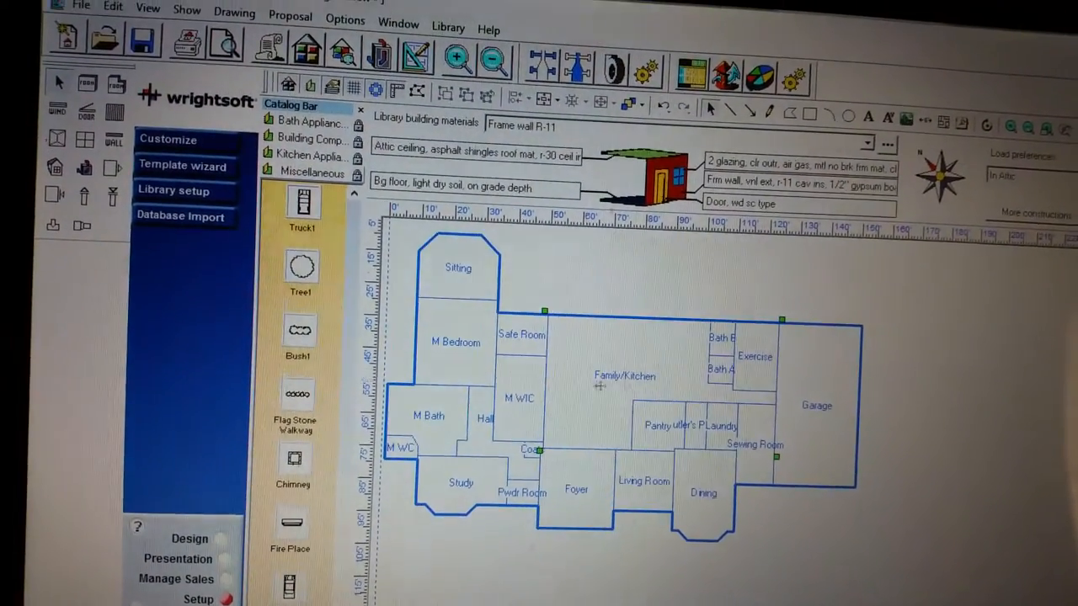